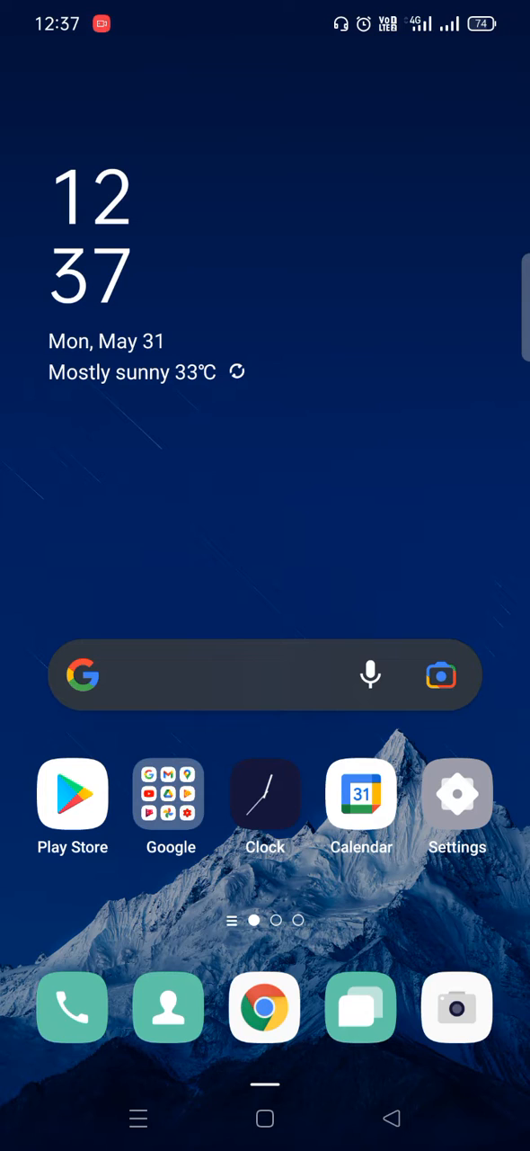
Launch the Play Store from the Android home screen
click(73, 793)
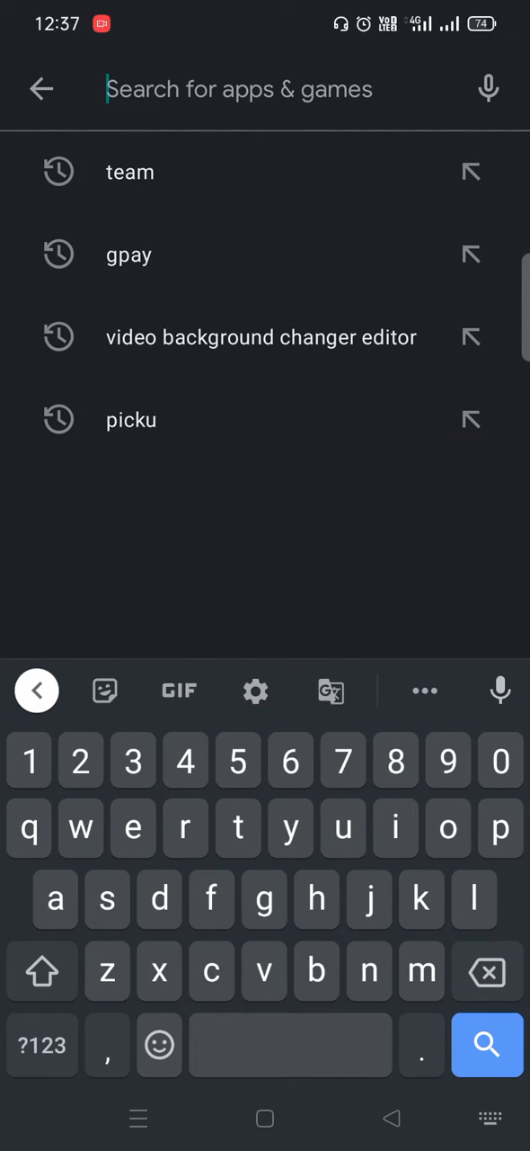
Search 'quizizz' and bring up the Quizizz: Play to learn store page
click(29, 828)
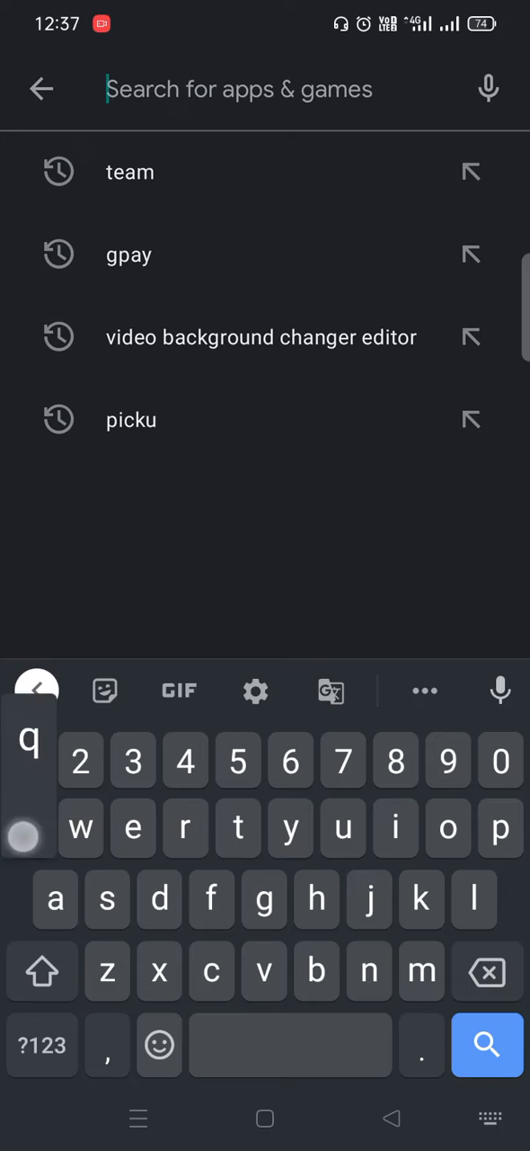
text(quizi)
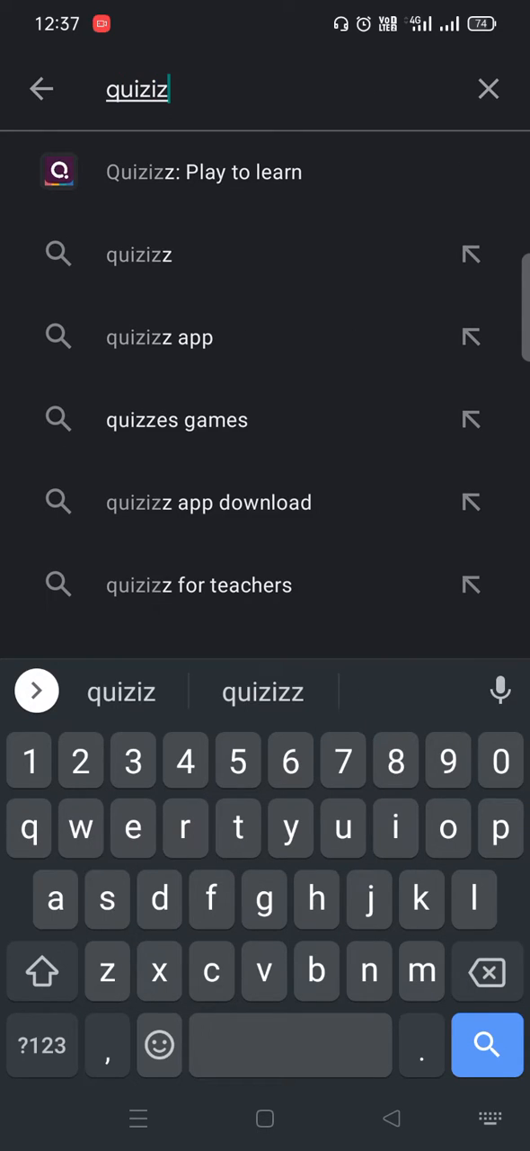
text(z)
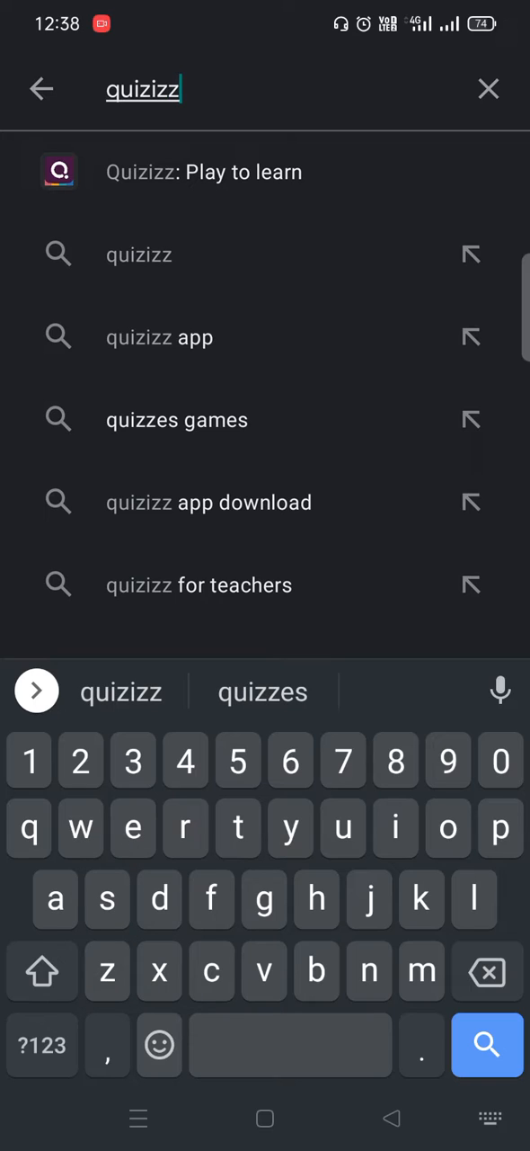
click(204, 171)
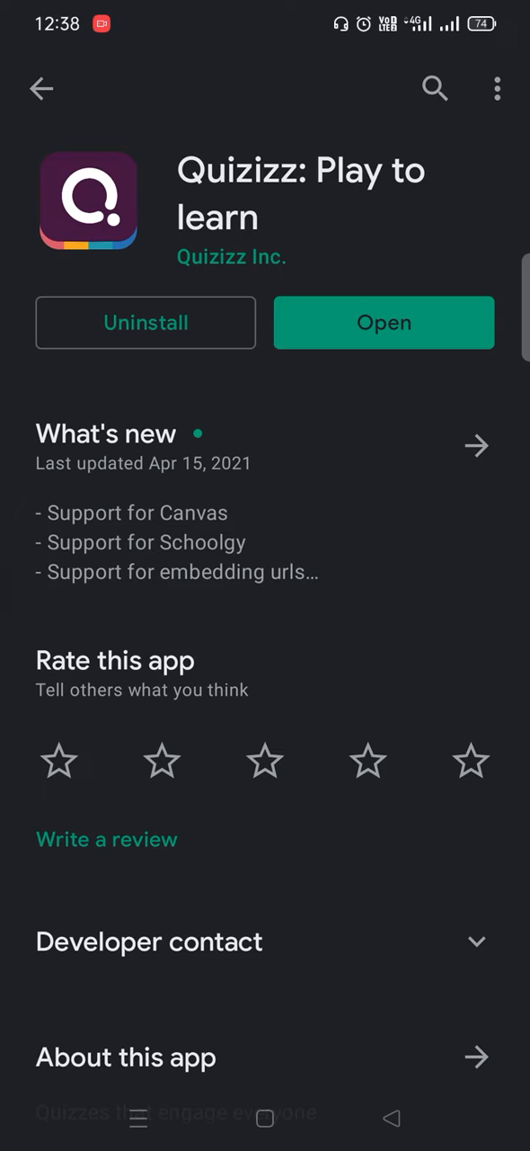
Launch the installed Quizizz app from its store page
click(384, 322)
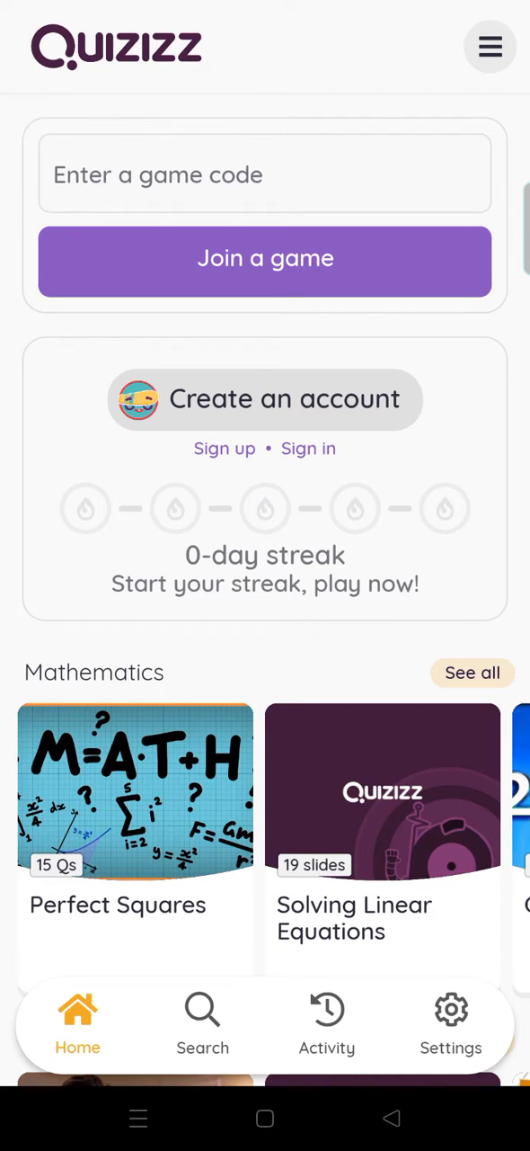
Go to the Log in to Quizizz page via Sign in
click(308, 449)
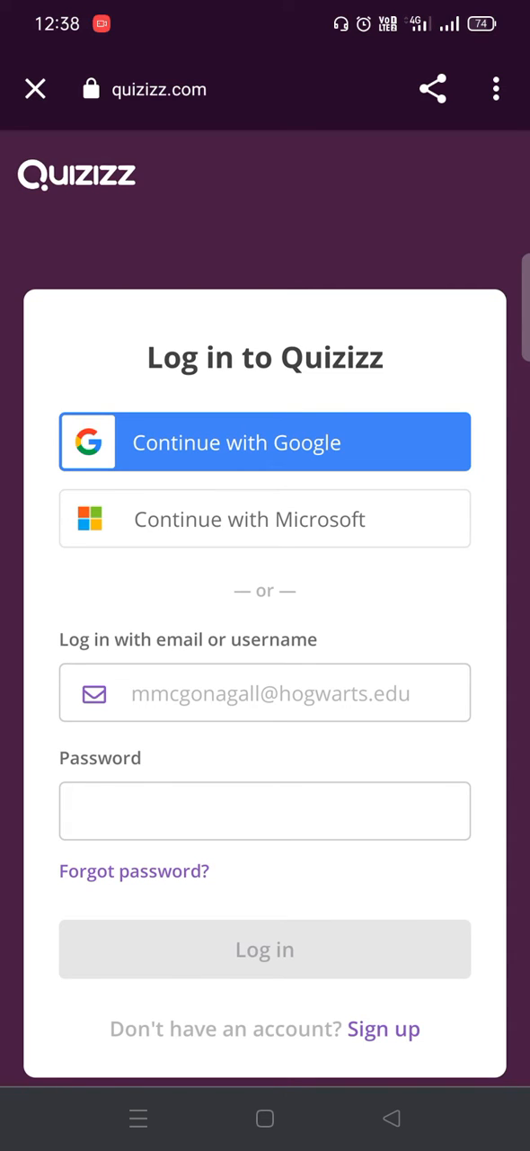
Continue with Google using an existing account and return to the Quizizz home page
click(265, 441)
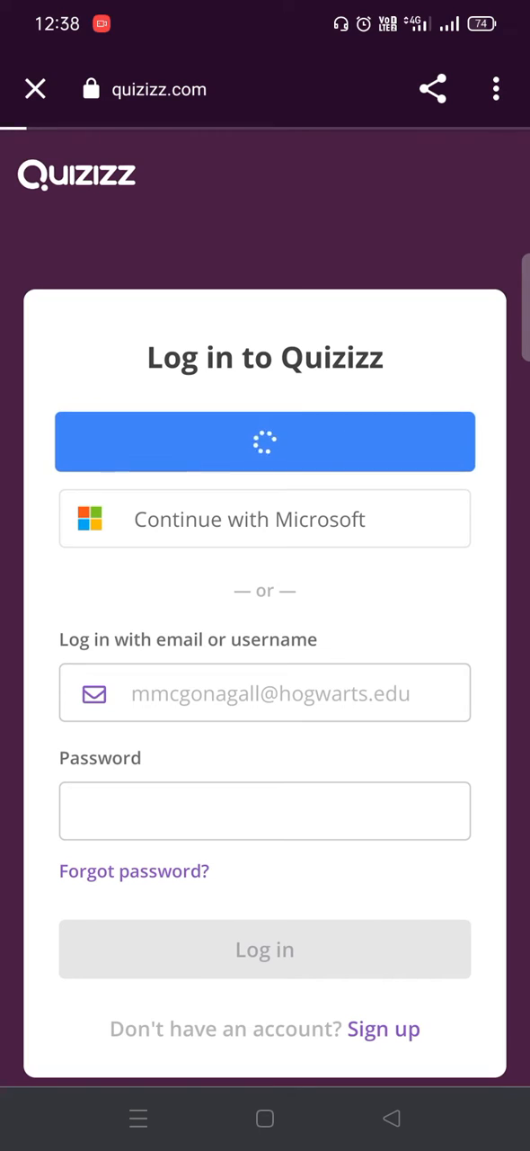
click(264, 442)
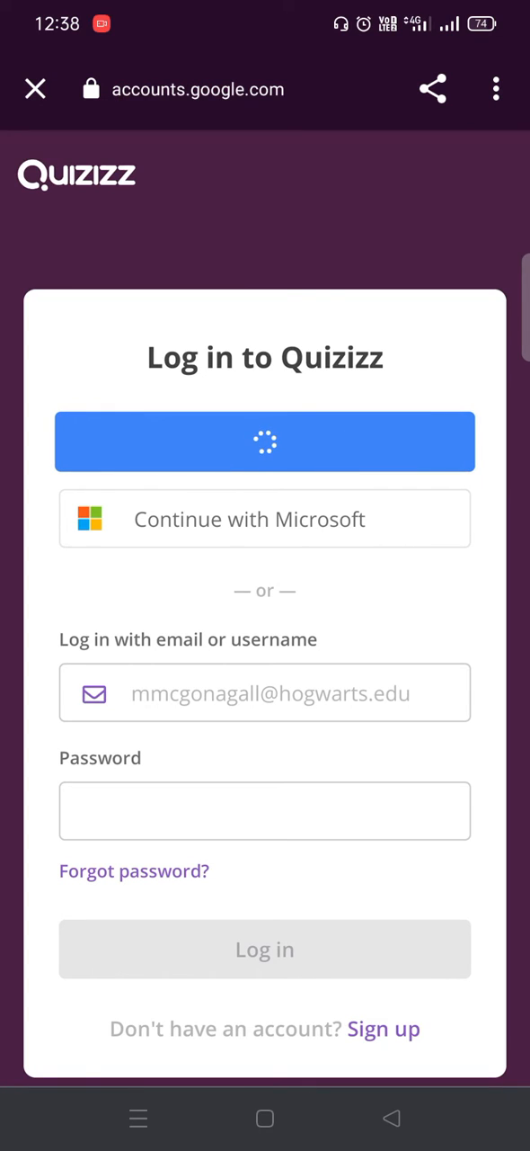
click(265, 442)
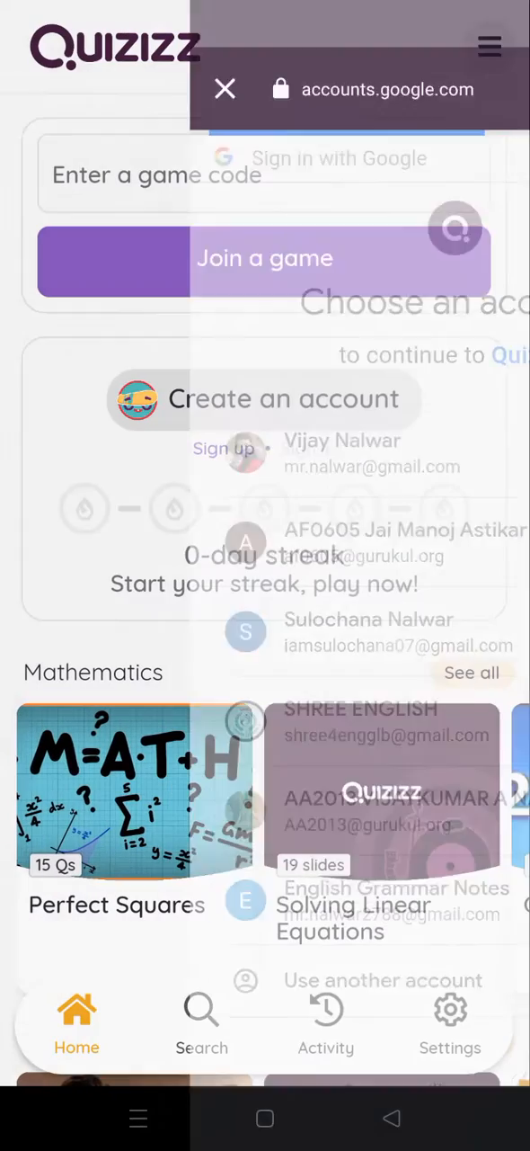
click(224, 89)
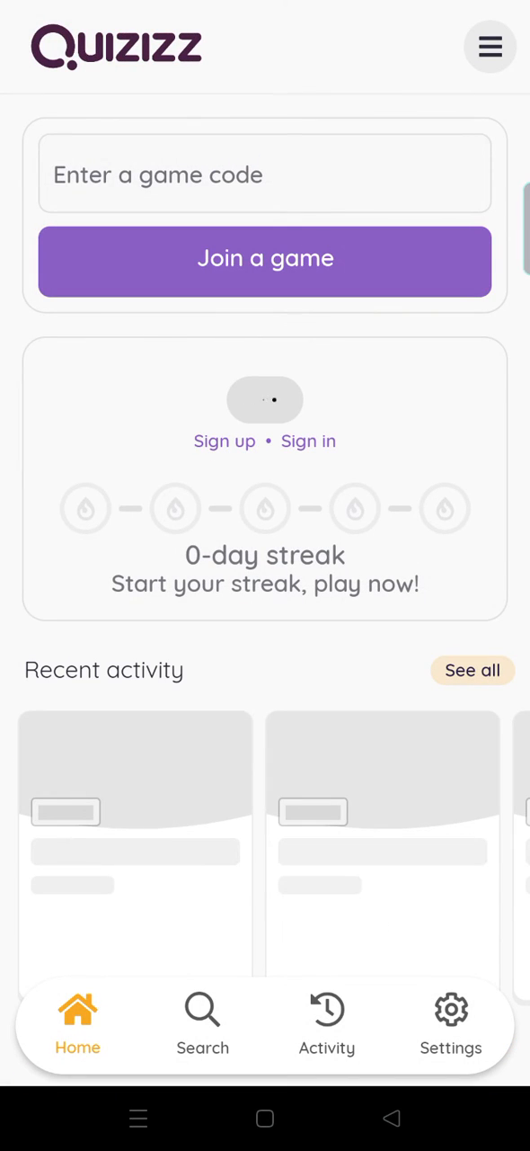